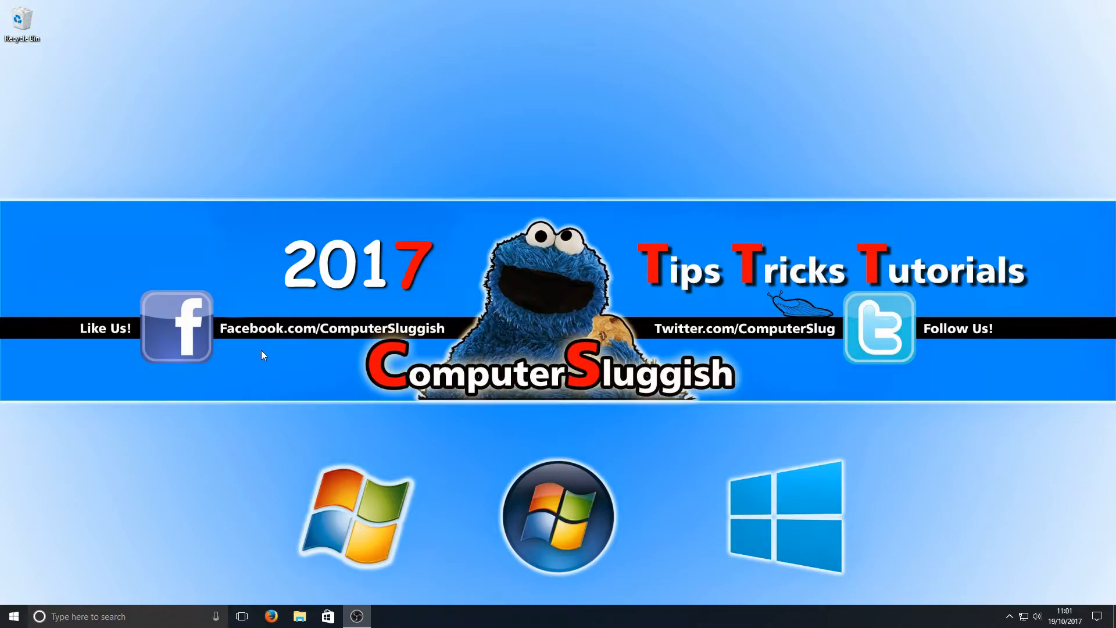
pyautogui.moveTo(262, 353)
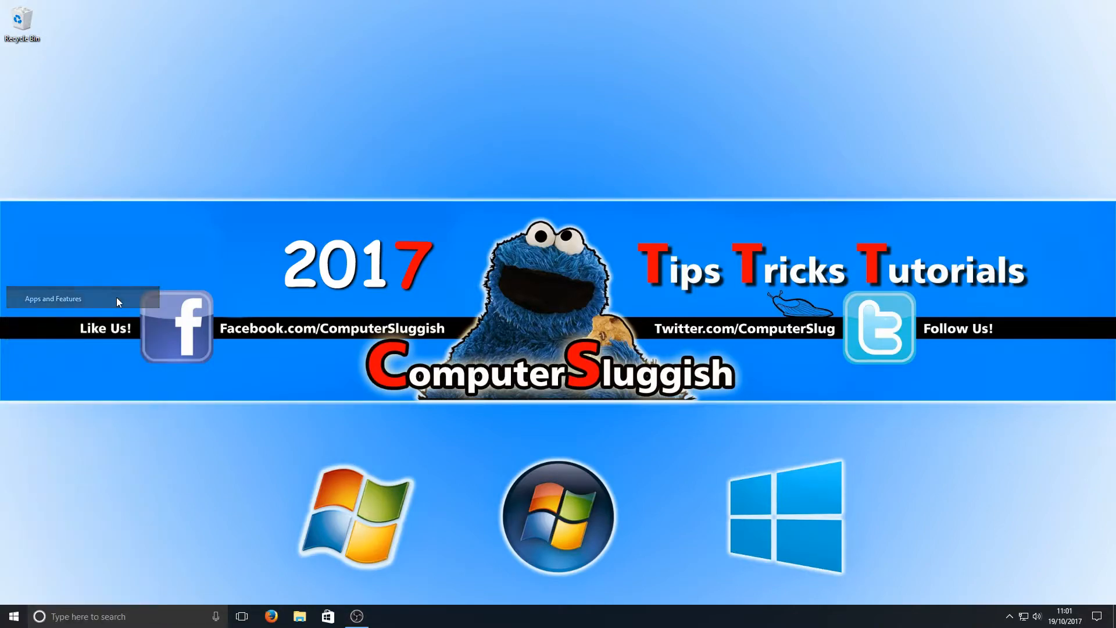
# - Go to Apps & Features and then the Manage optional features page
pyautogui.click(53, 298)
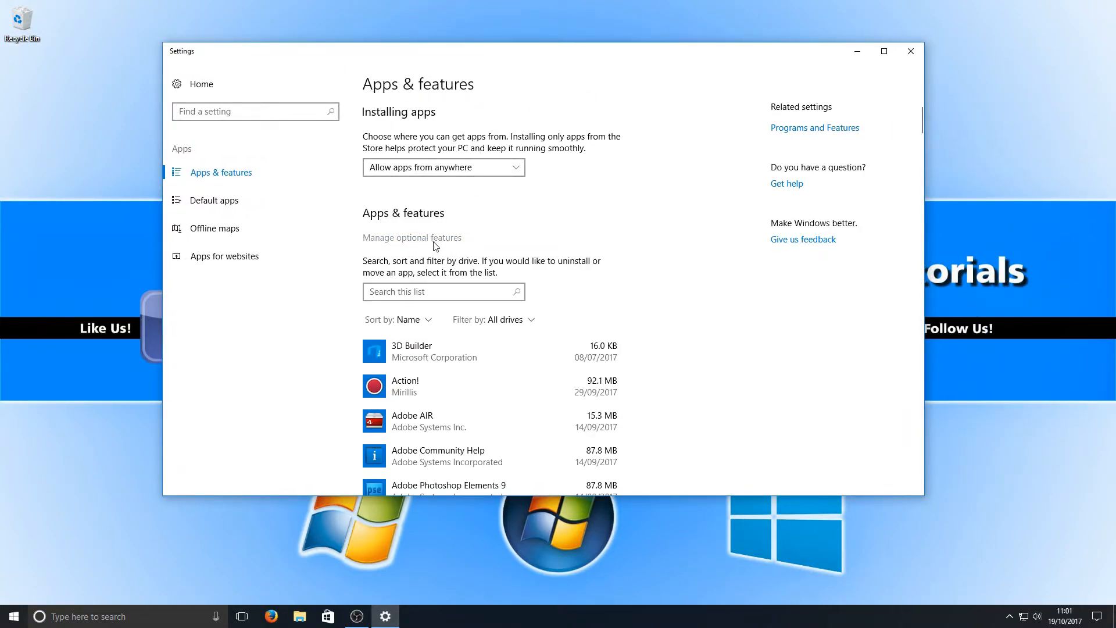
pyautogui.click(411, 237)
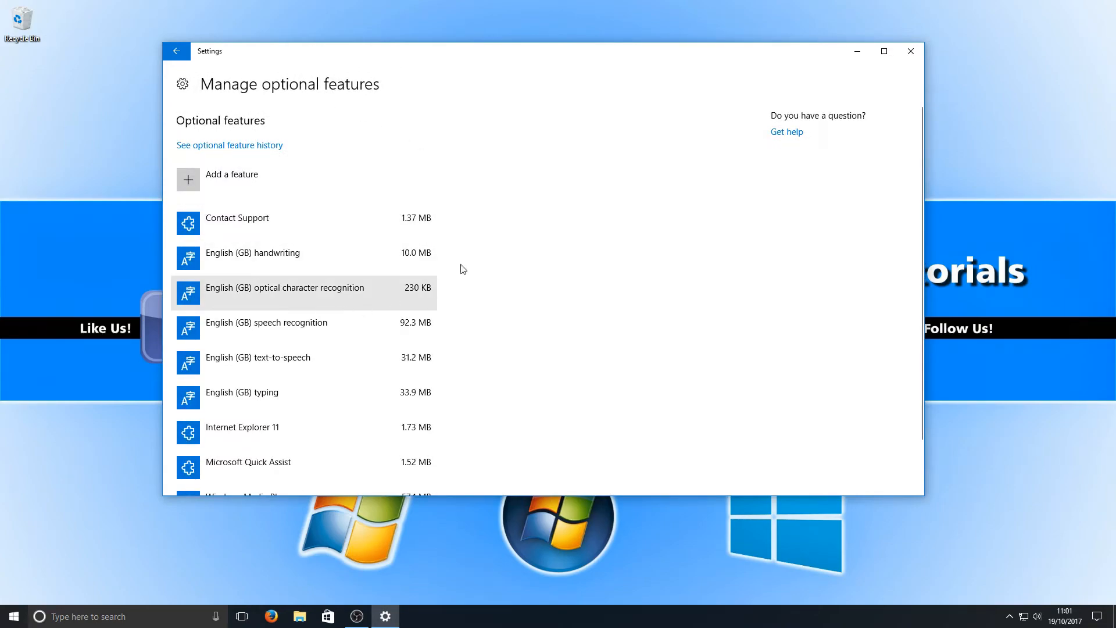
pyautogui.moveTo(297, 186)
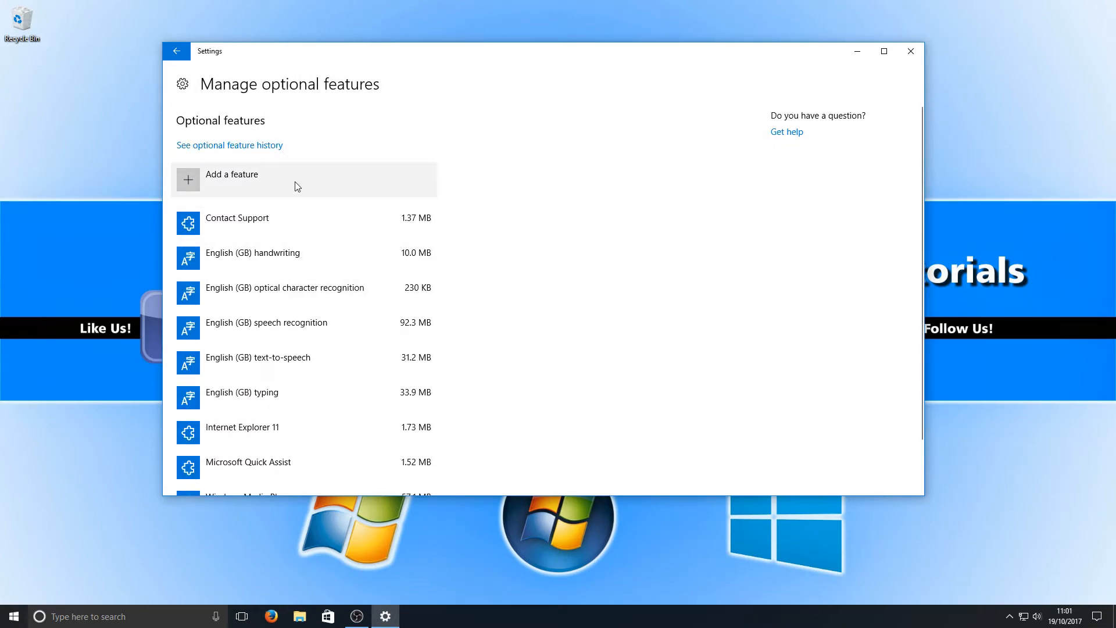
# - Show the Add a feature list and expand the Graphics Tools entry
pyautogui.click(231, 180)
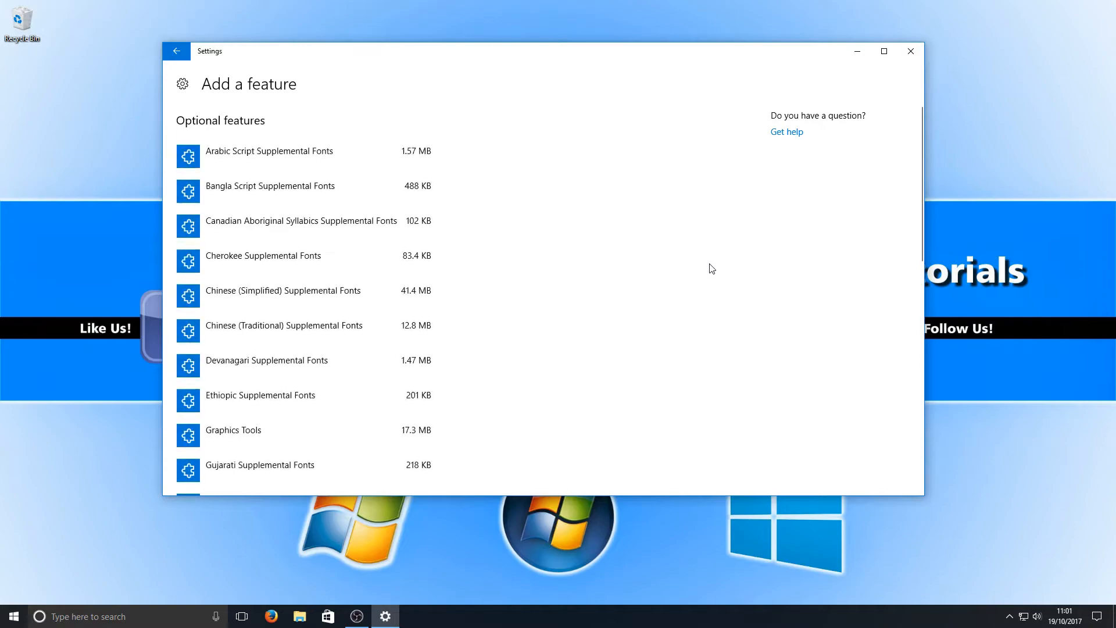
pyautogui.moveTo(307, 422)
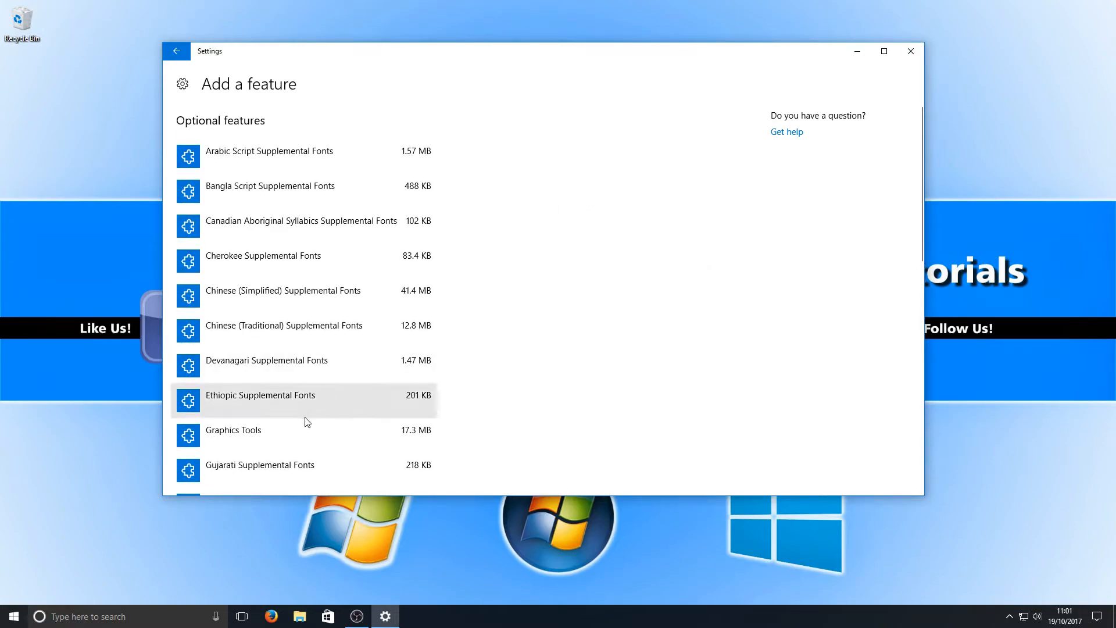
pyautogui.moveTo(302, 435)
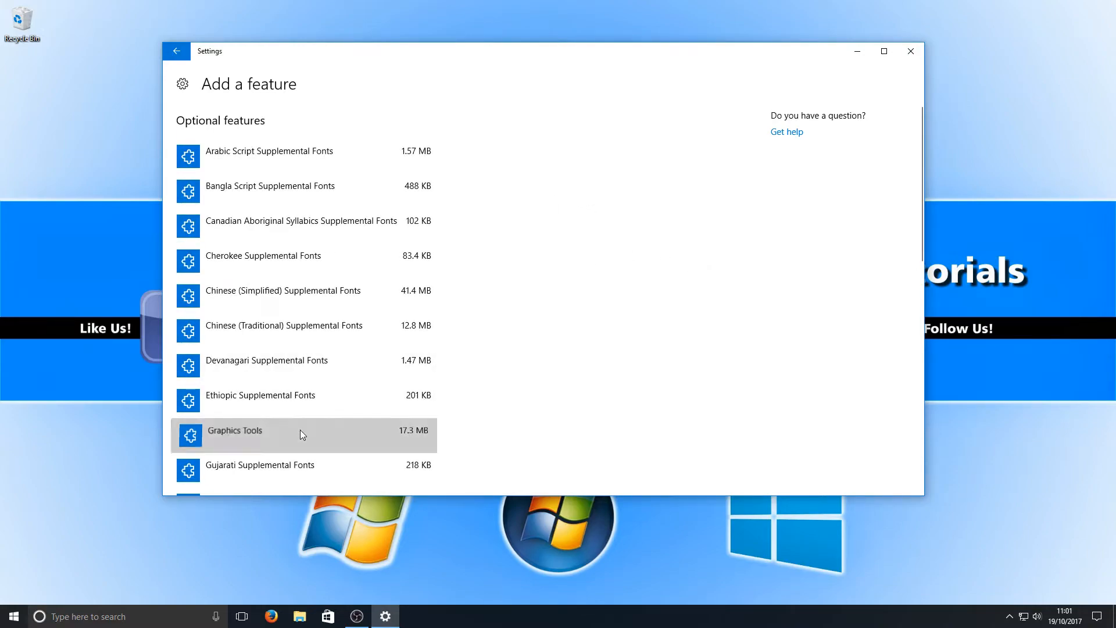
pyautogui.click(256, 435)
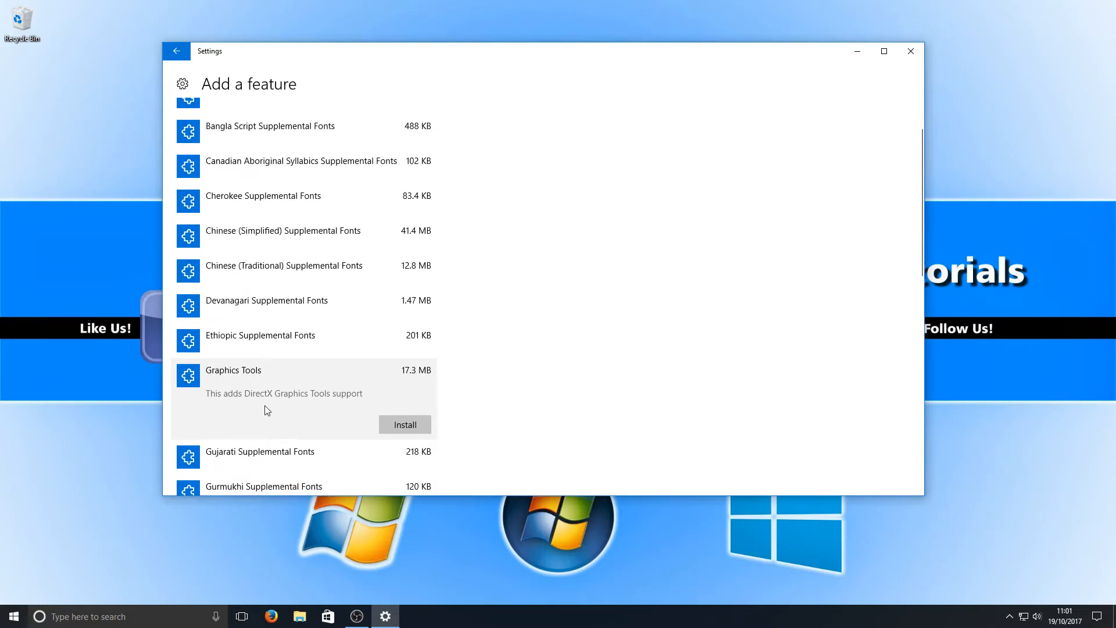
pyautogui.moveTo(359, 404)
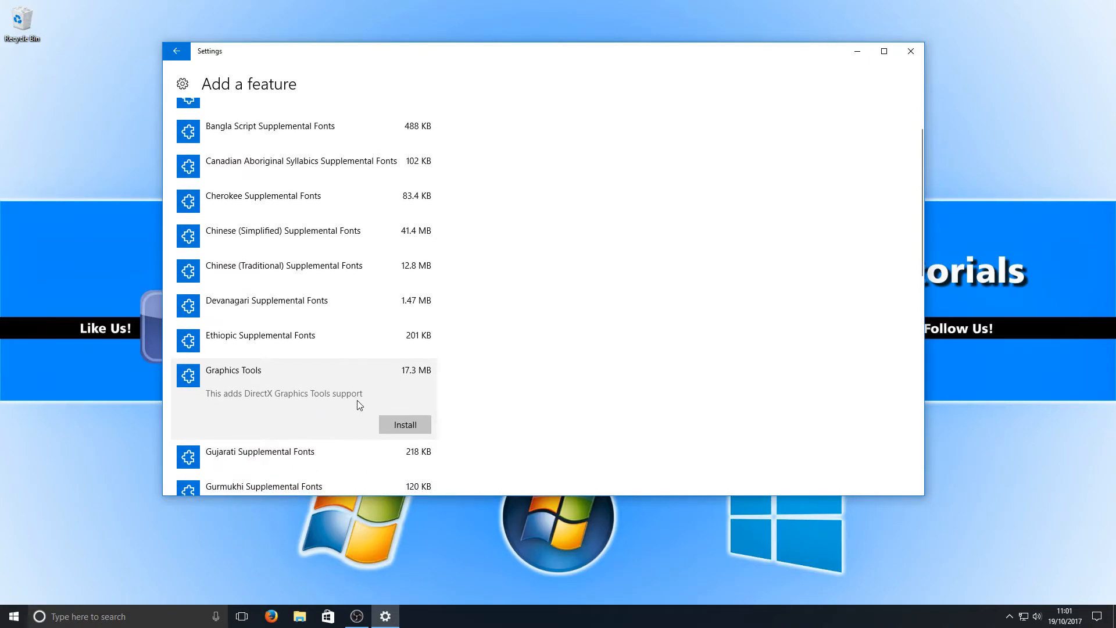
pyautogui.moveTo(297, 376)
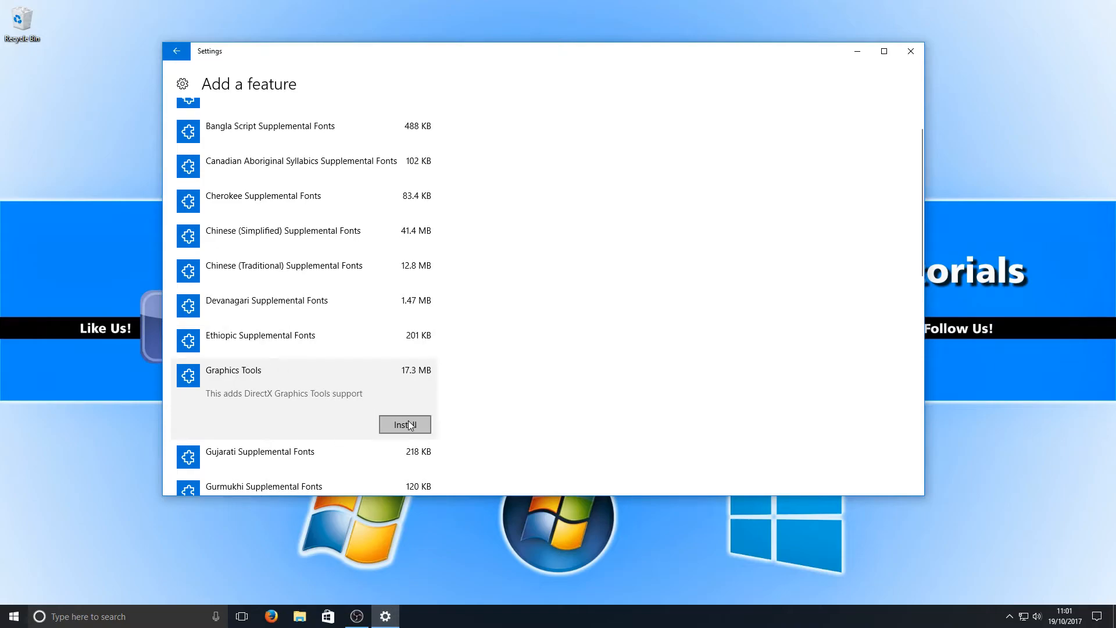
# - Install Graphics Tools and confirm it is listed (76.4 MB) with an Uninstall option
pyautogui.click(404, 424)
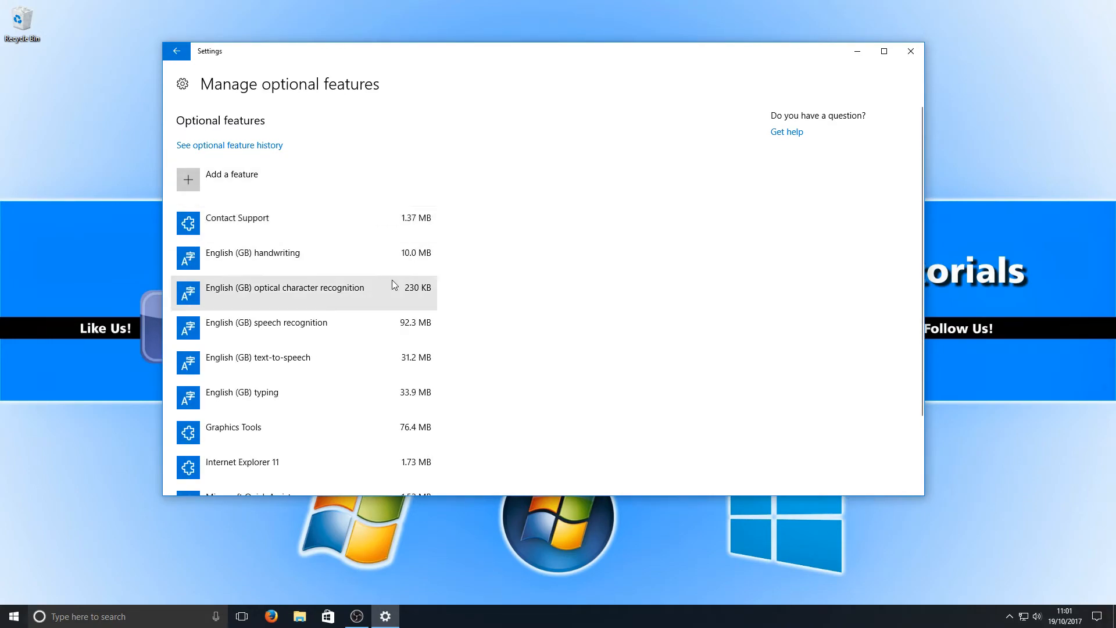
pyautogui.moveTo(363, 435)
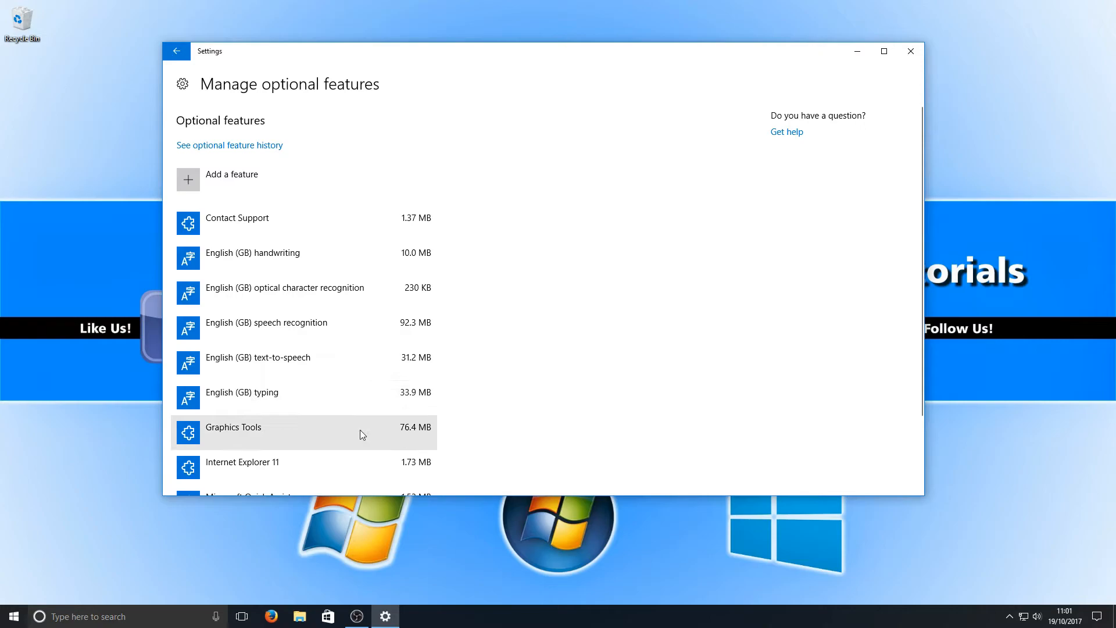
pyautogui.click(255, 432)
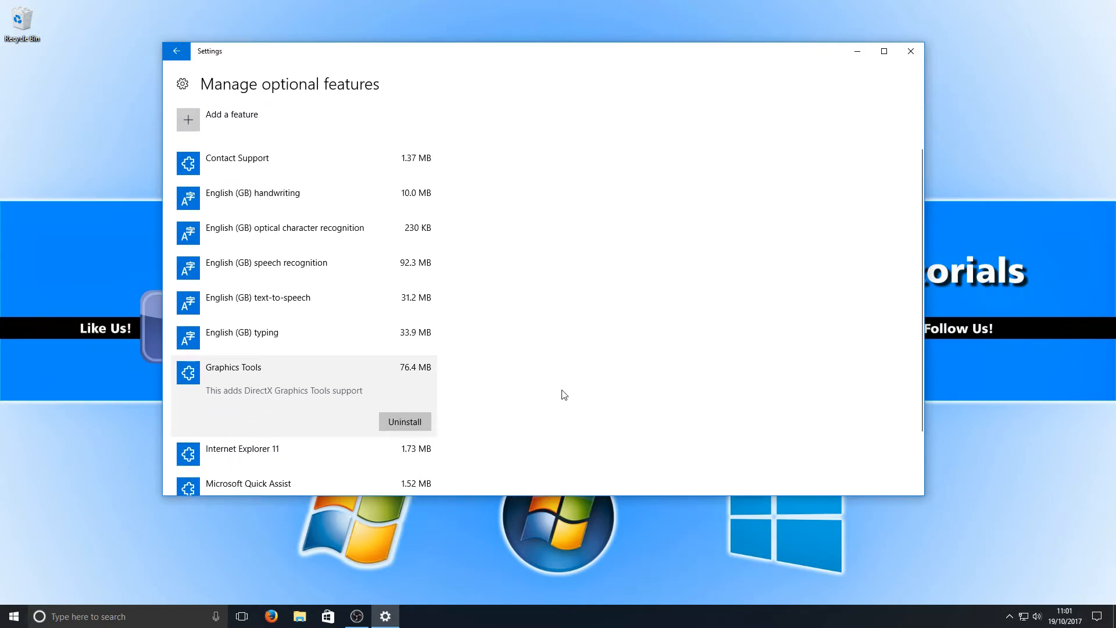